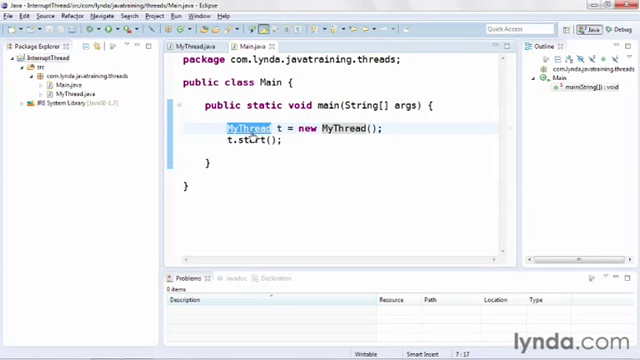
Make MyThread's InterruptedException catch block print "Thread interrupted"
click(200, 47)
text(System.out.println("Thread i");)
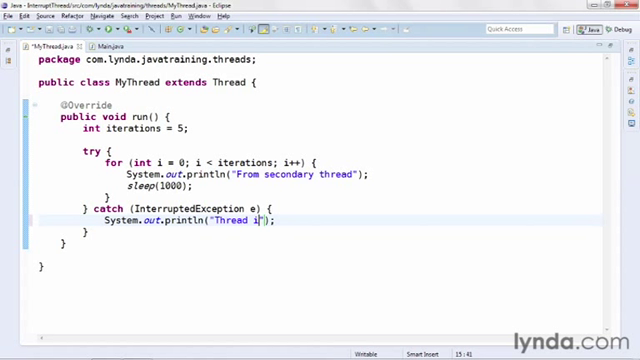
text(nterrupted)
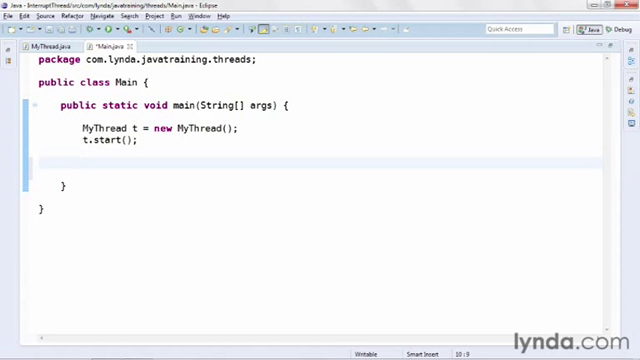
Add Thread.sleep(2500); to main after t.start()
text(Thread.sleep)
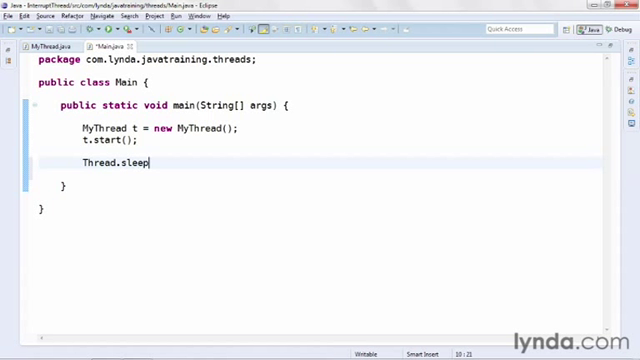
text((2500))
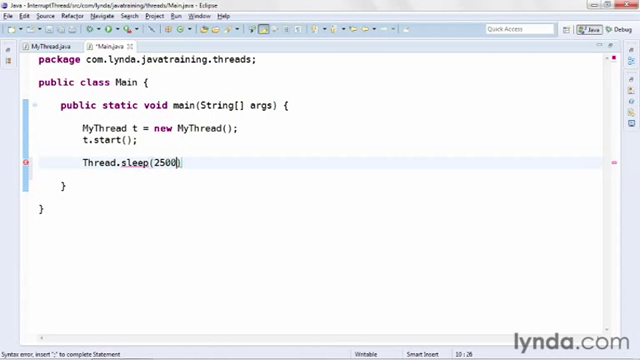
text(;)
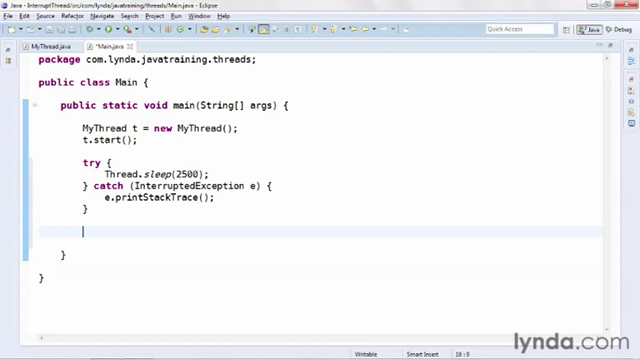
Add t.interrupt(); and System.out.println("Called interrupt()"); after the sleep in main
text(t.int)
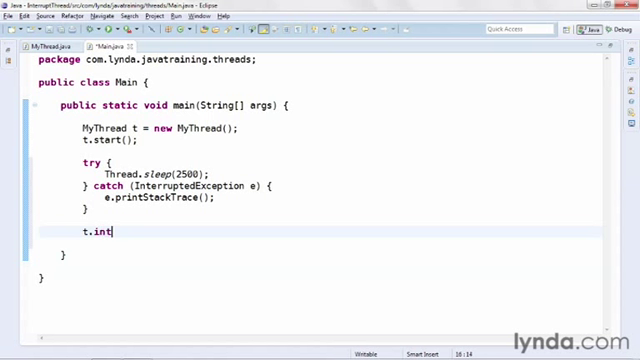
text(errupt())
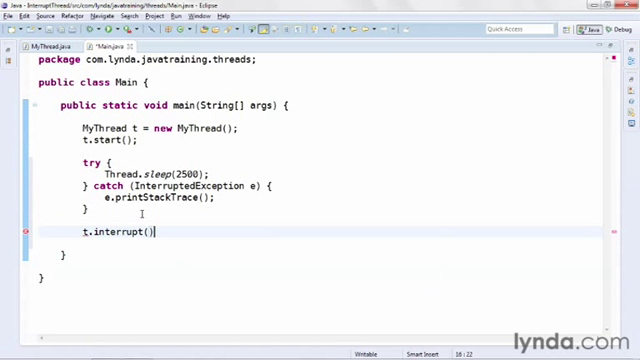
key(Return)
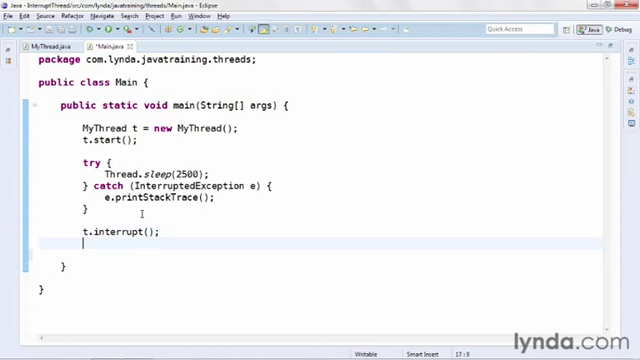
text(System.out.println("");)
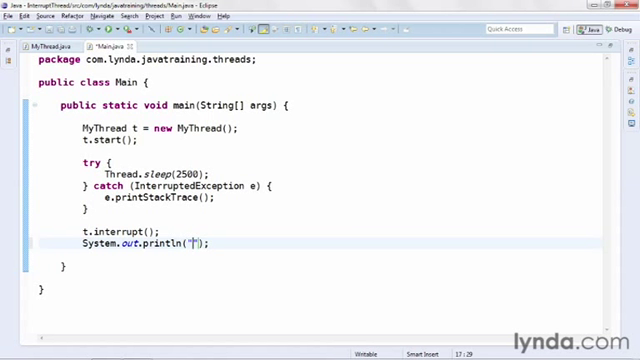
text(Called inter)
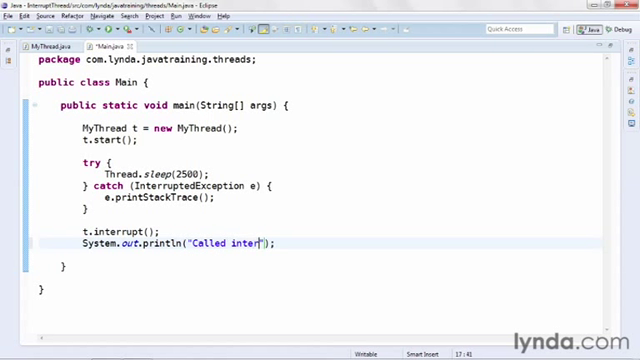
text(rupt())
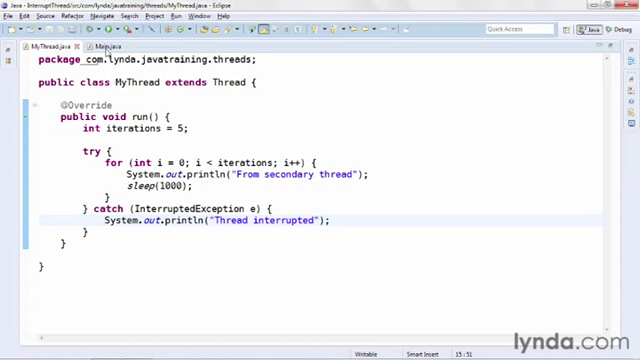
click(81, 22)
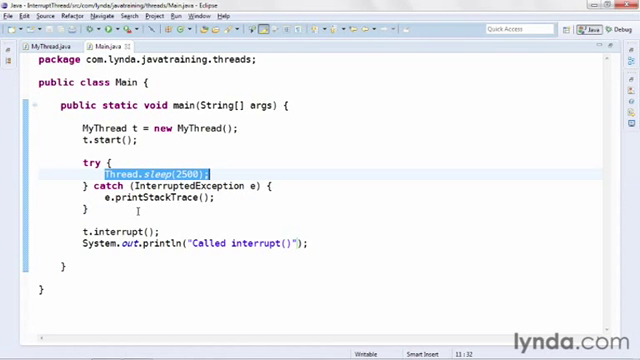